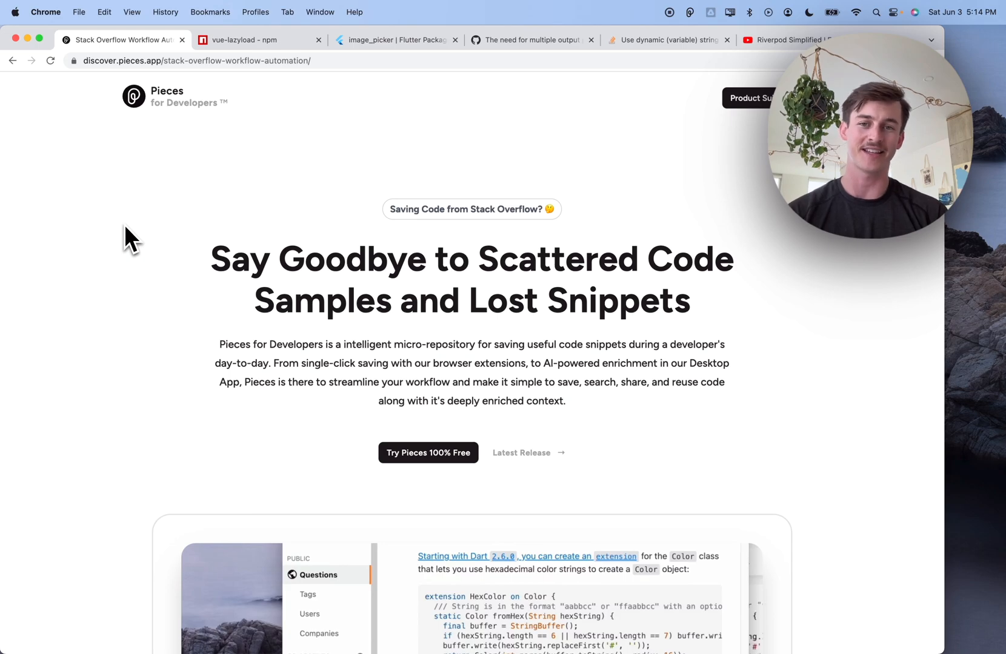
Step: Review the vue-lazyload npm page, the image_picker pub.dev page and the webpack GitHub issue
{"action": "left_click", "coordinate": [250, 39]}
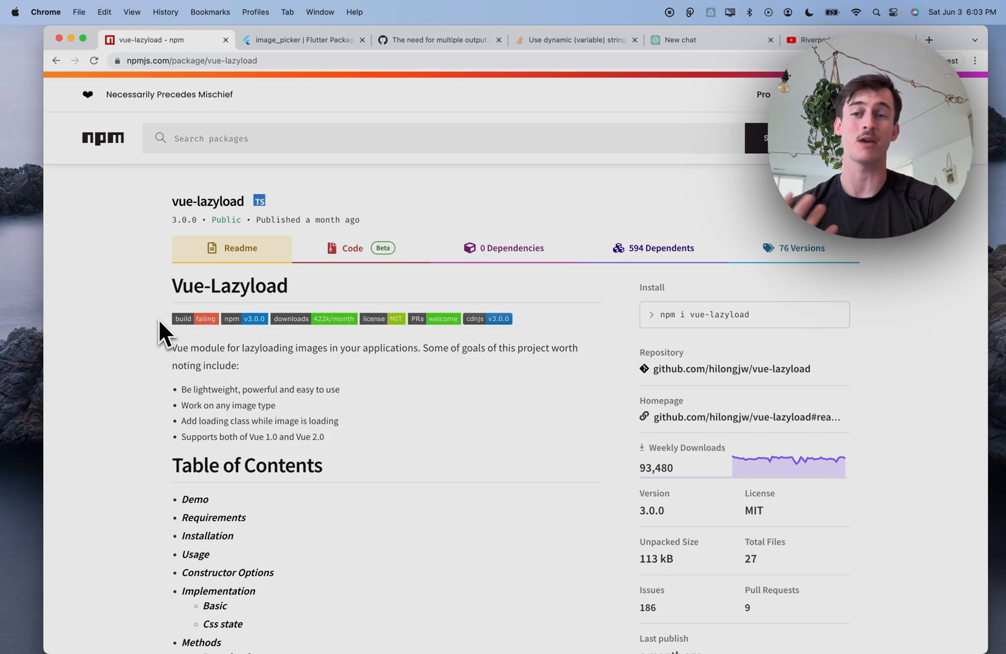
{"action": "left_click", "coordinate": [291, 40]}
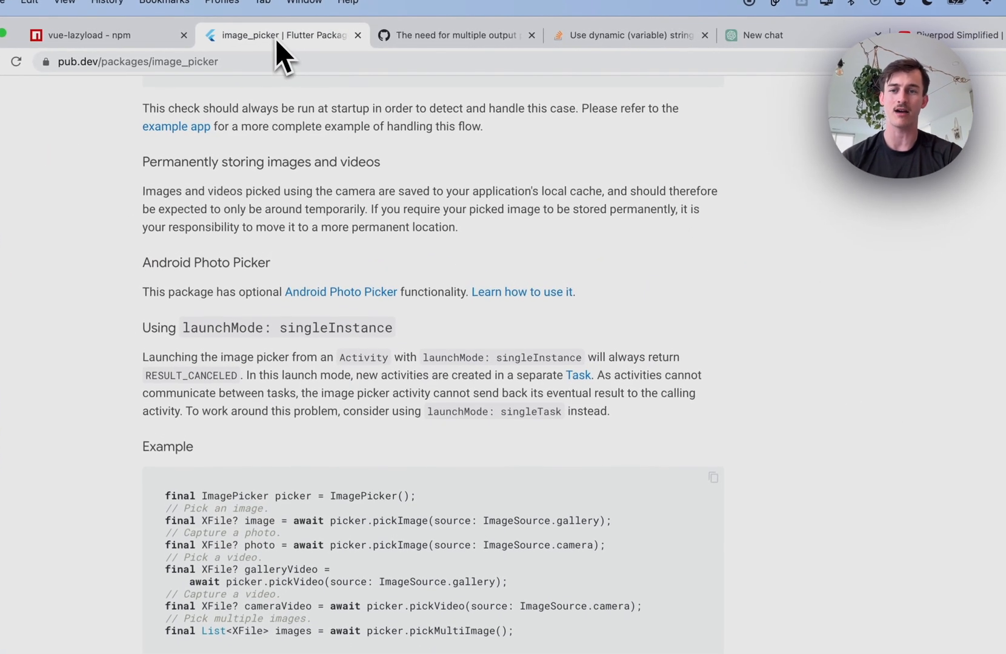
{"action": "left_click", "coordinate": [453, 35]}
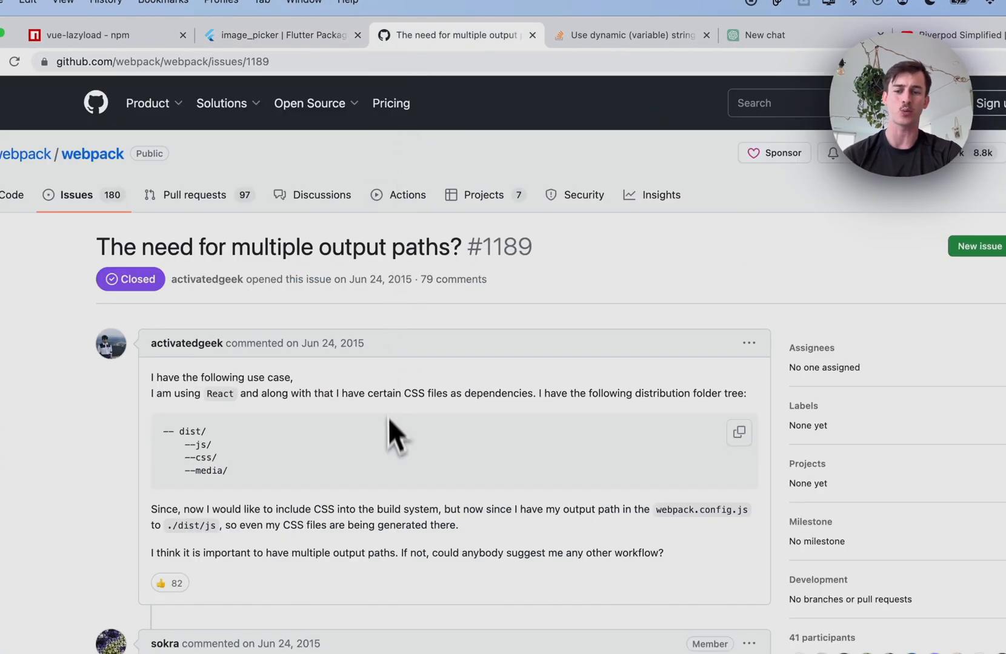
{"action": "scroll", "scroll_direction": "down", "scroll_amount": 3}
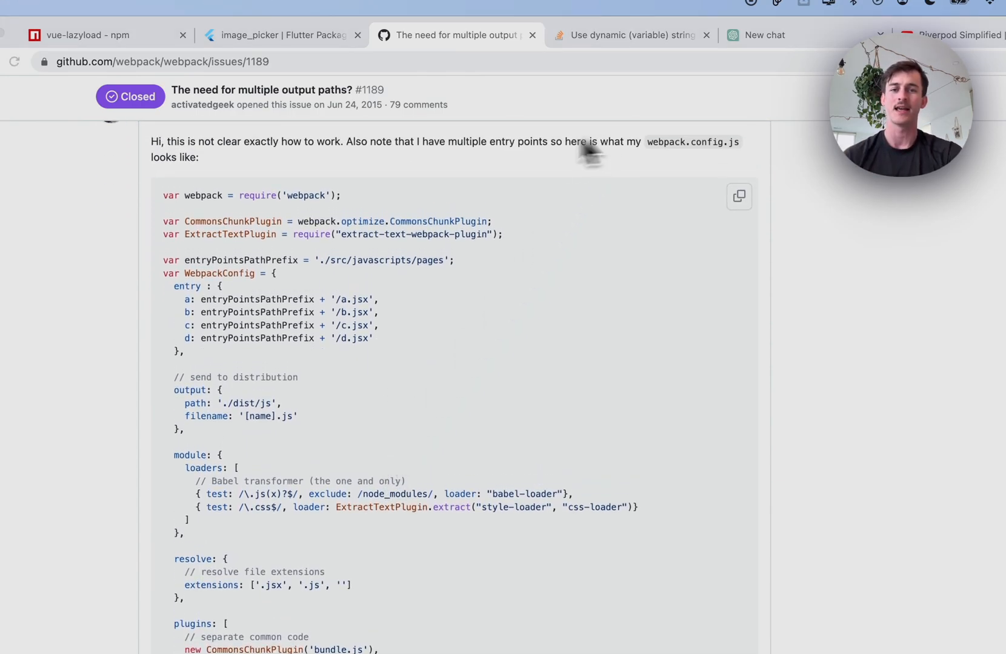
Step: Switch to the Stack Overflow Dart regex question and scroll to the dynamic-pattern answer
{"action": "left_click", "coordinate": [632, 35]}
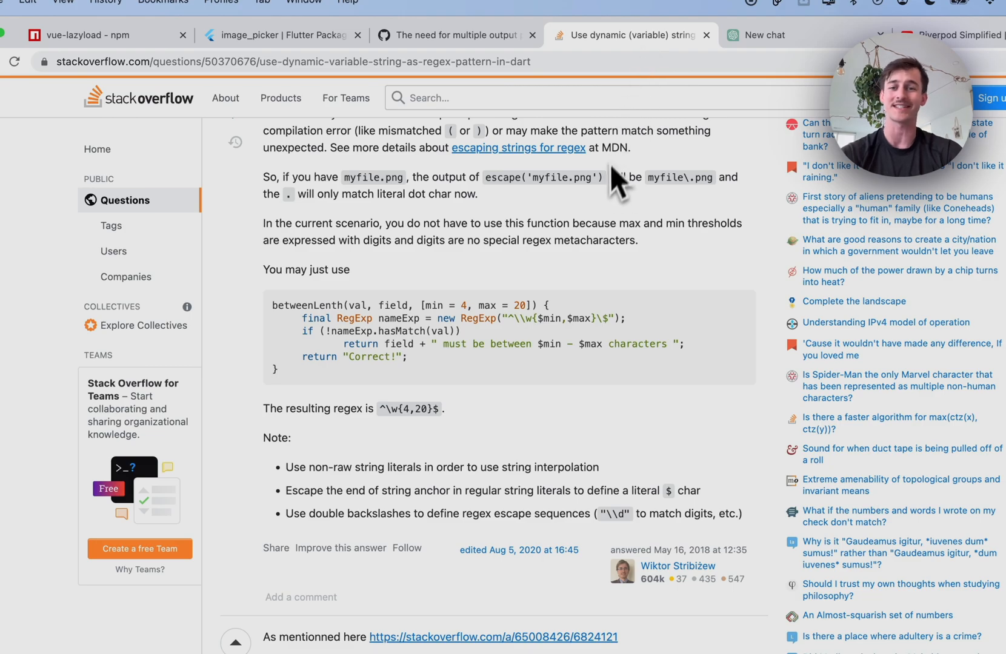
{"action": "scroll", "scroll_direction": "down", "scroll_amount": 3}
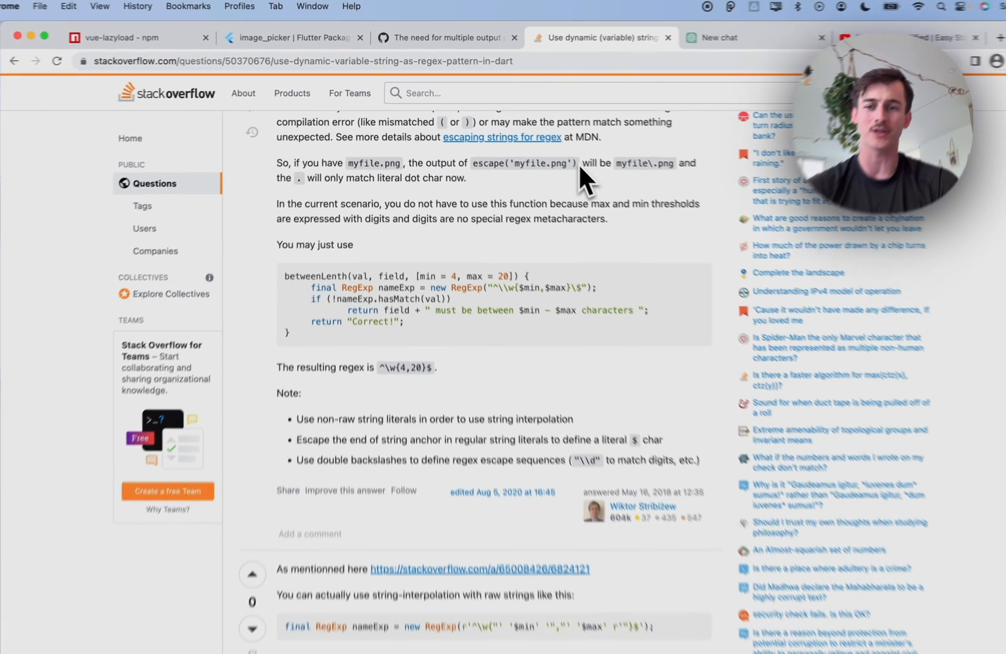
{"action": "scroll", "scroll_direction": "down", "scroll_amount": 3}
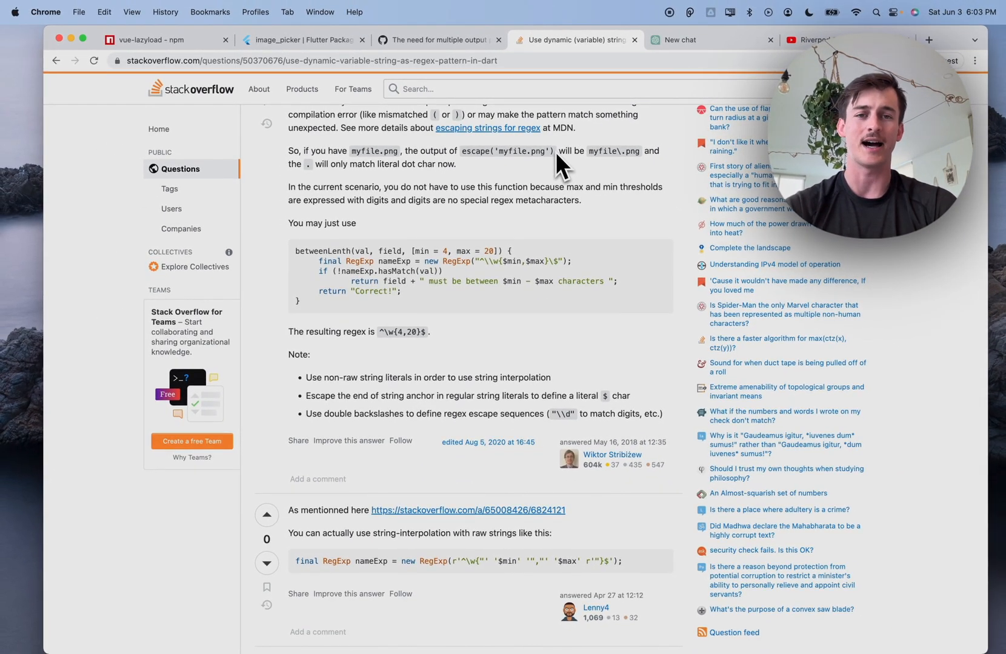
{"action": "mouse_move", "coordinate": [654, 23]}
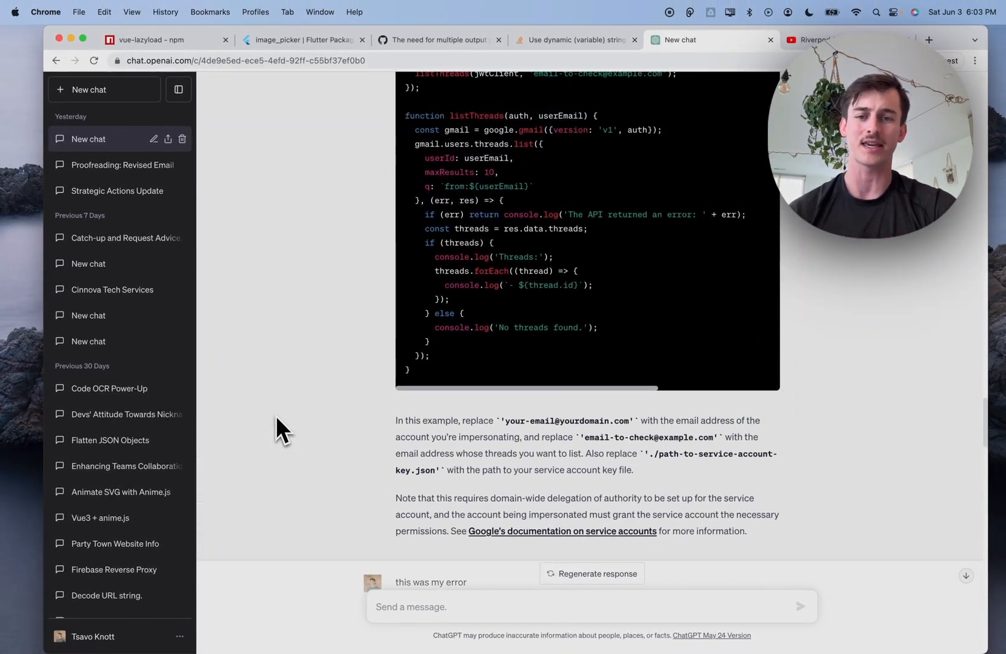
Step: Scroll through the ChatGPT Gmail API Node.js code responses, then move to the next tab
{"action": "scroll", "scroll_direction": "down", "scroll_amount": 3}
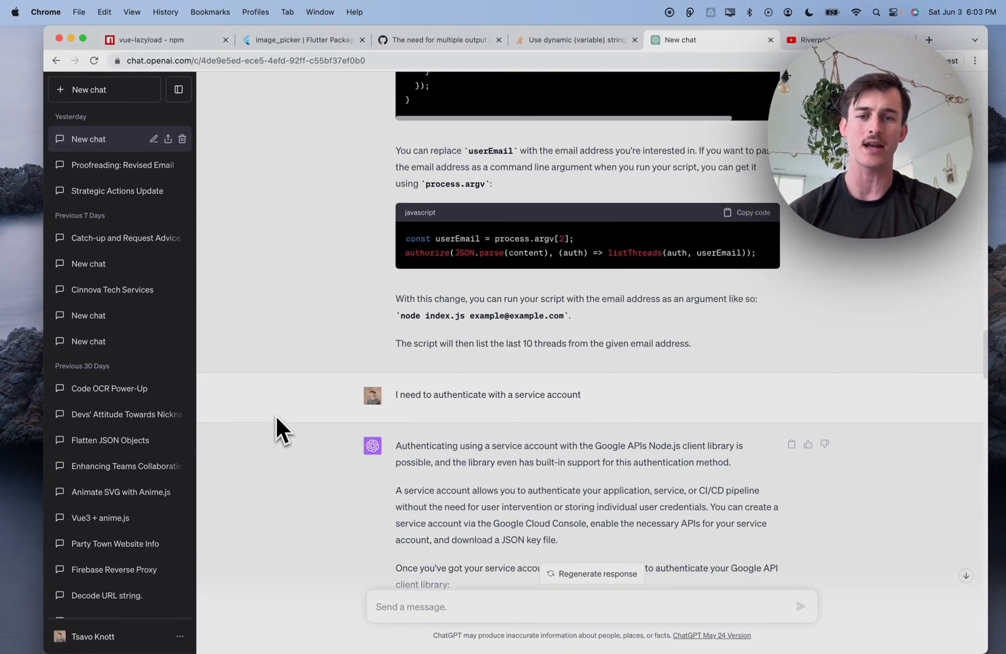
{"action": "scroll", "scroll_direction": "down", "scroll_amount": 3}
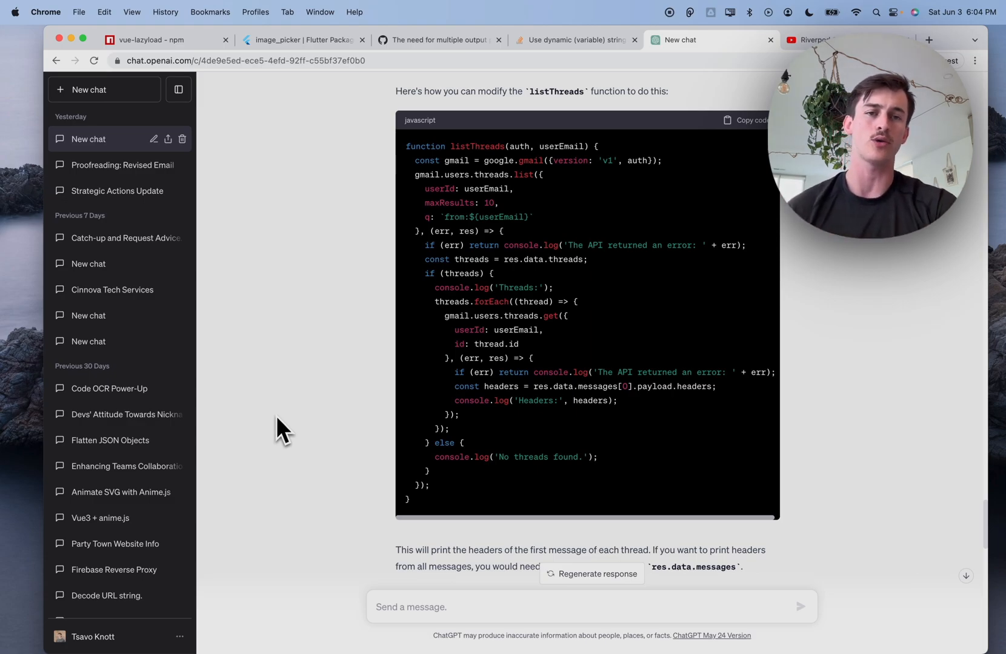
{"action": "left_click", "coordinate": [810, 40]}
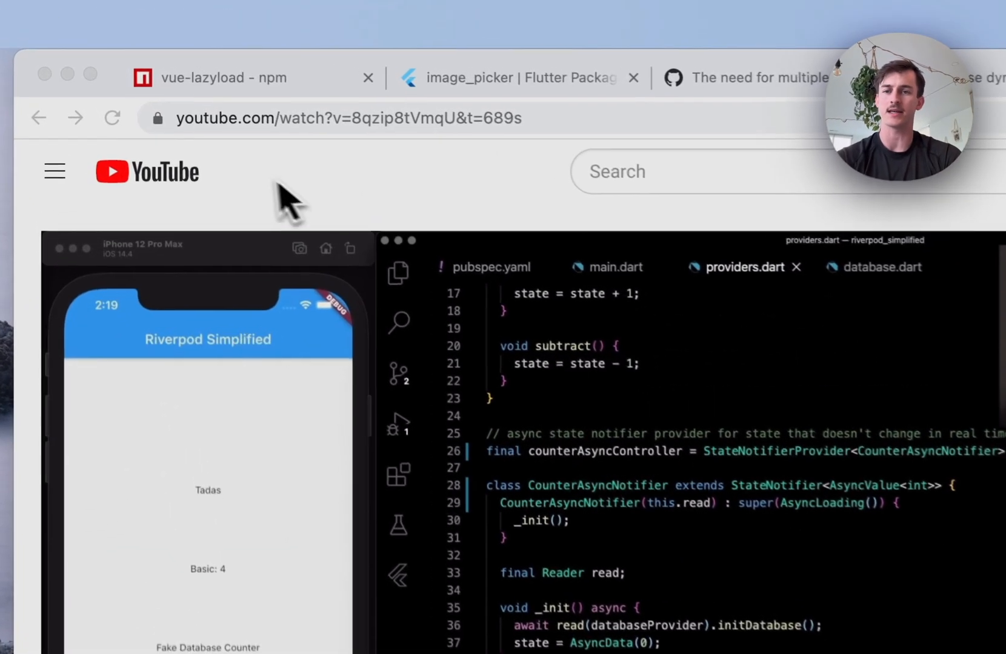
Step: Return to the webpack multiple output paths issue and scroll to the webpack.config.js comment
{"action": "left_click", "coordinate": [769, 80]}
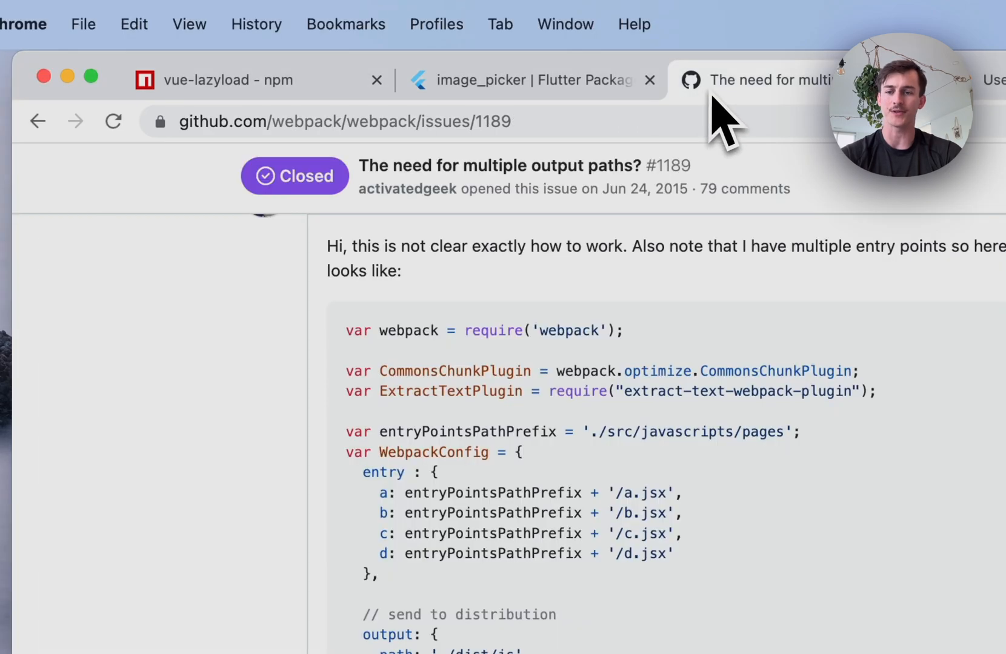
{"action": "scroll", "scroll_direction": "down", "scroll_amount": 3}
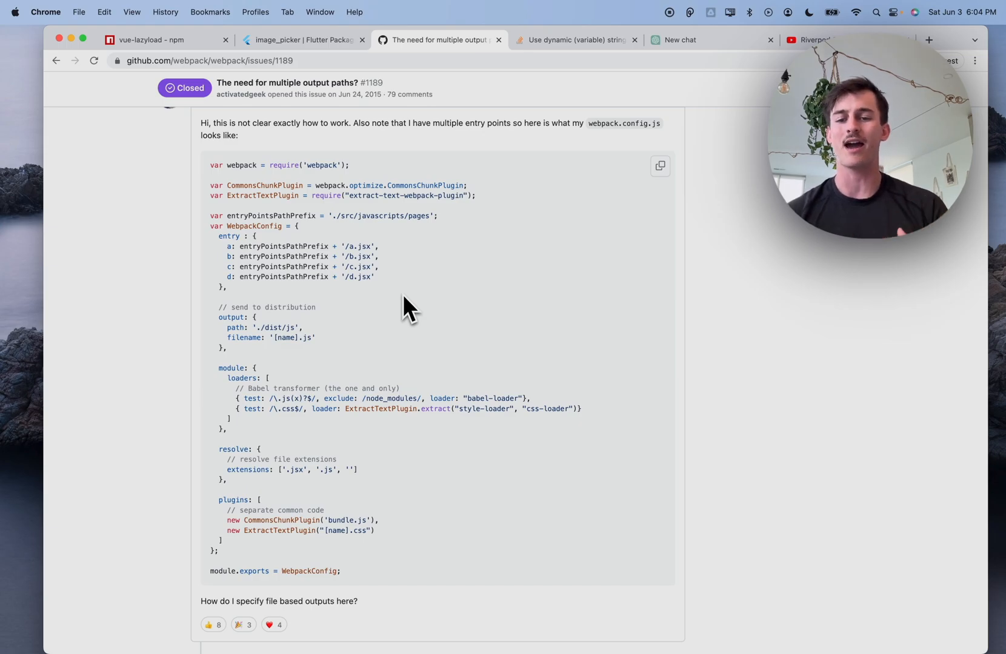
{"action": "mouse_move", "coordinate": [353, 258]}
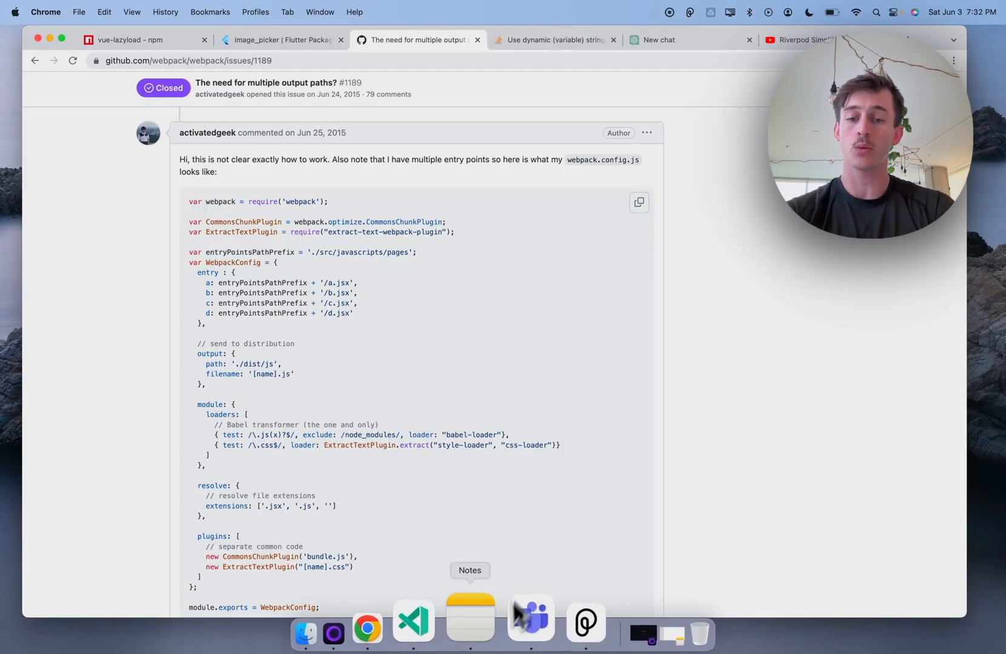
Step: Bring up Apple Notes from the Dock and paste into the new blank note
{"action": "left_click", "coordinate": [470, 615]}
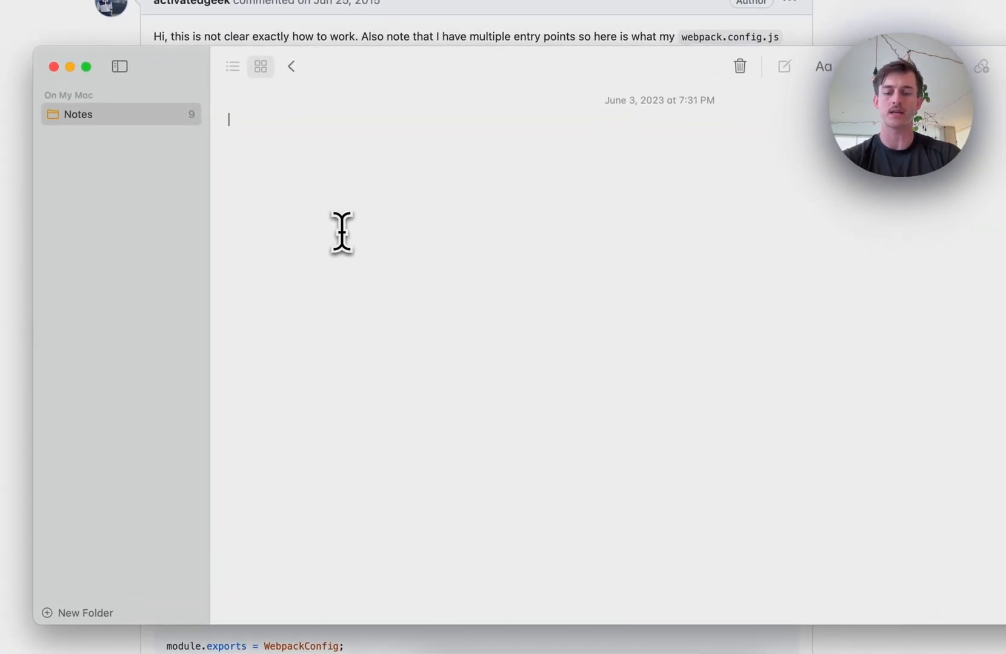
{"action": "key", "text": "cmd+v"}
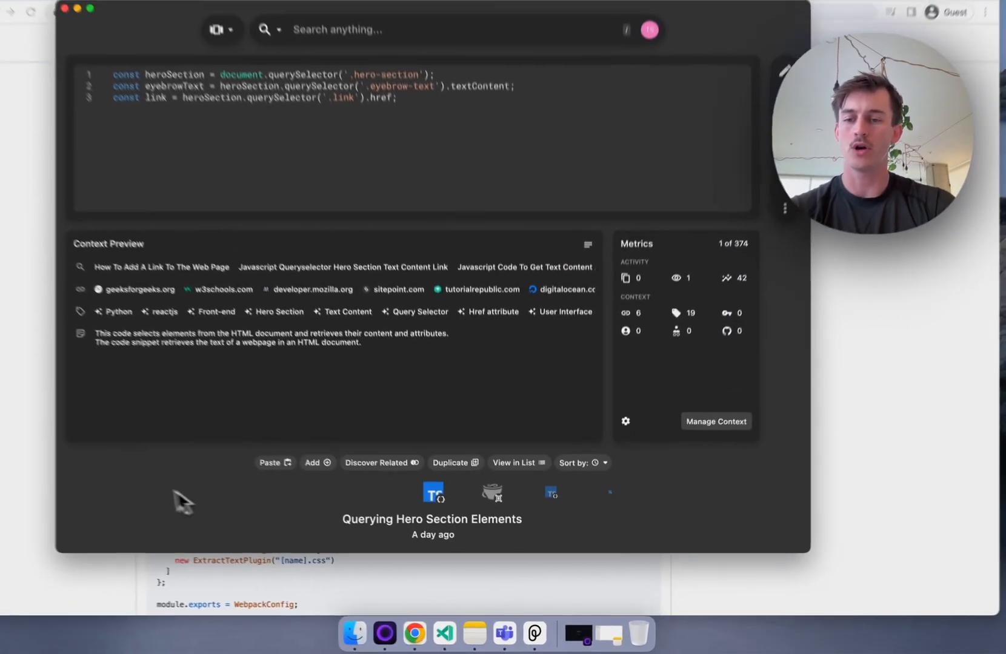
Step: Paste the copied webpack config into Pieces as a new snippet with related links
{"action": "key", "text": "cmd+v"}
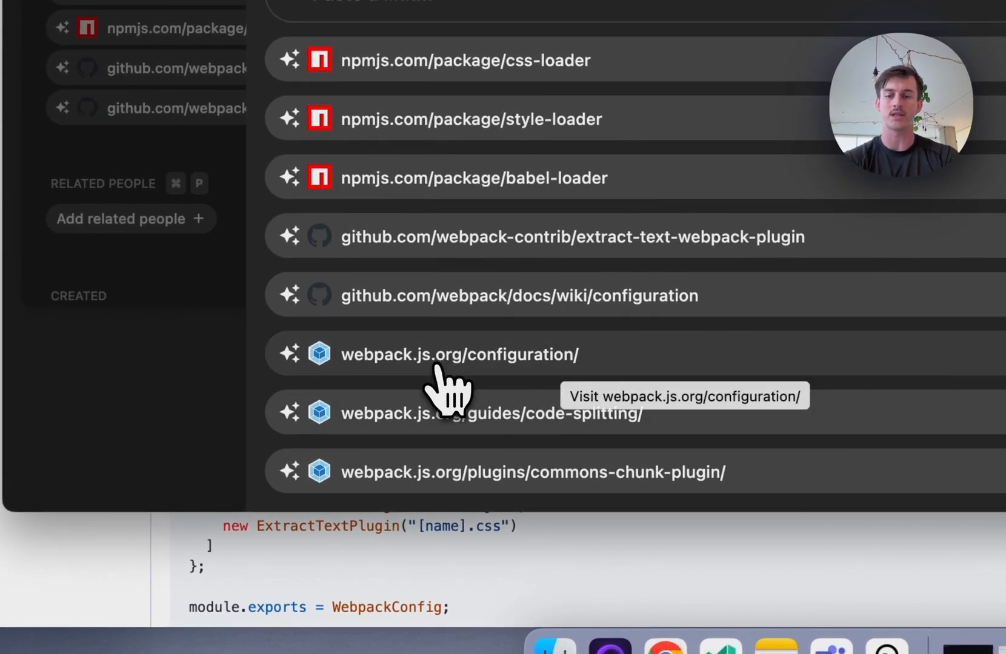
Step: Visit the webpack.js.org/configuration/ docs link in Chrome, then return to Pieces
{"action": "left_click", "coordinate": [458, 354]}
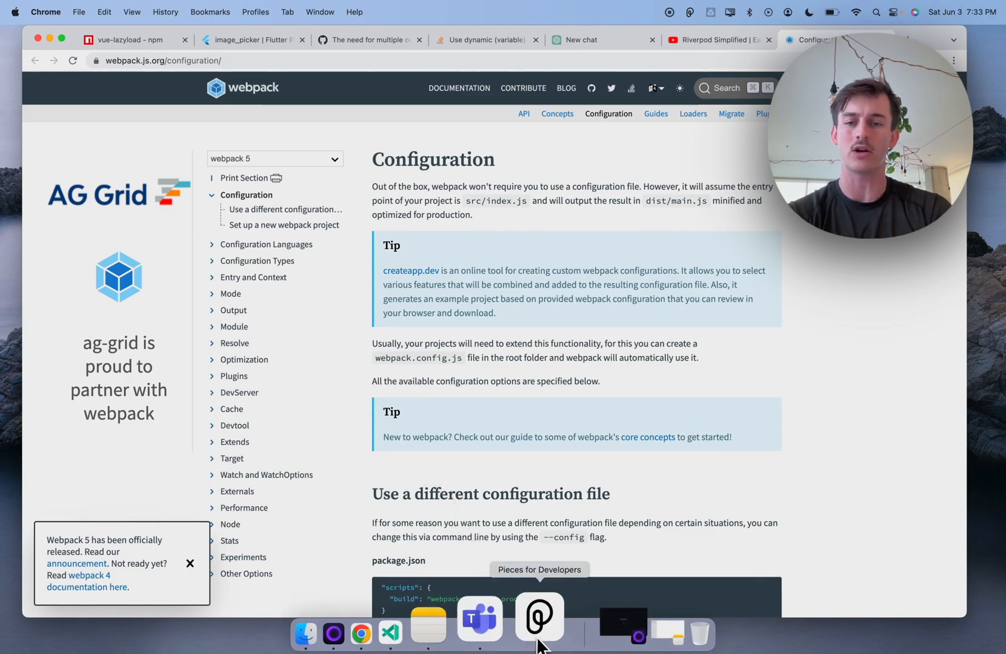
{"action": "left_click", "coordinate": [539, 618]}
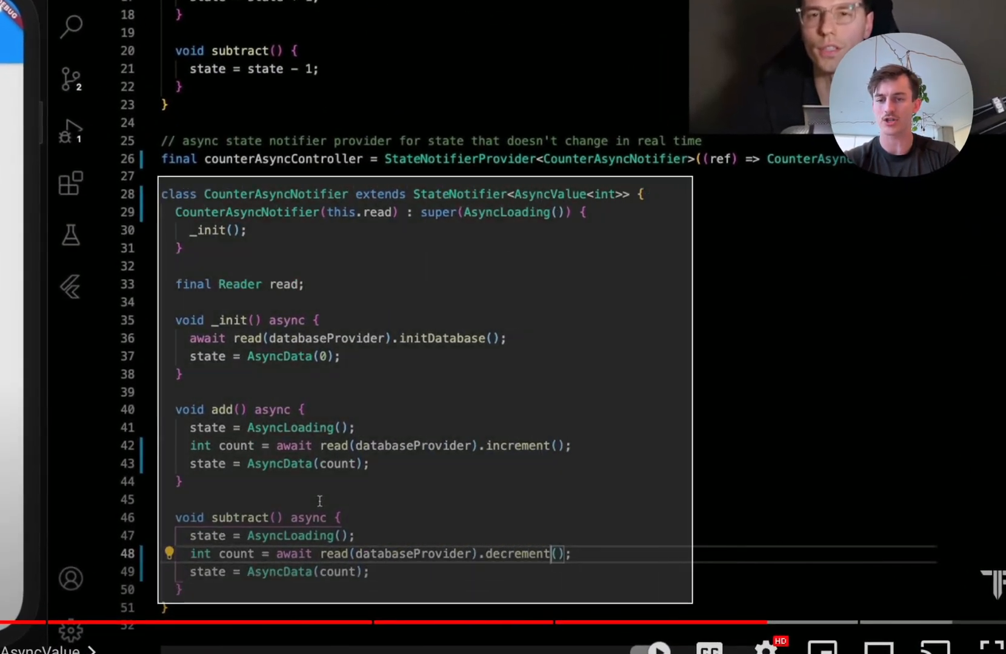
{"action": "mouse_move", "coordinate": [767, 621]}
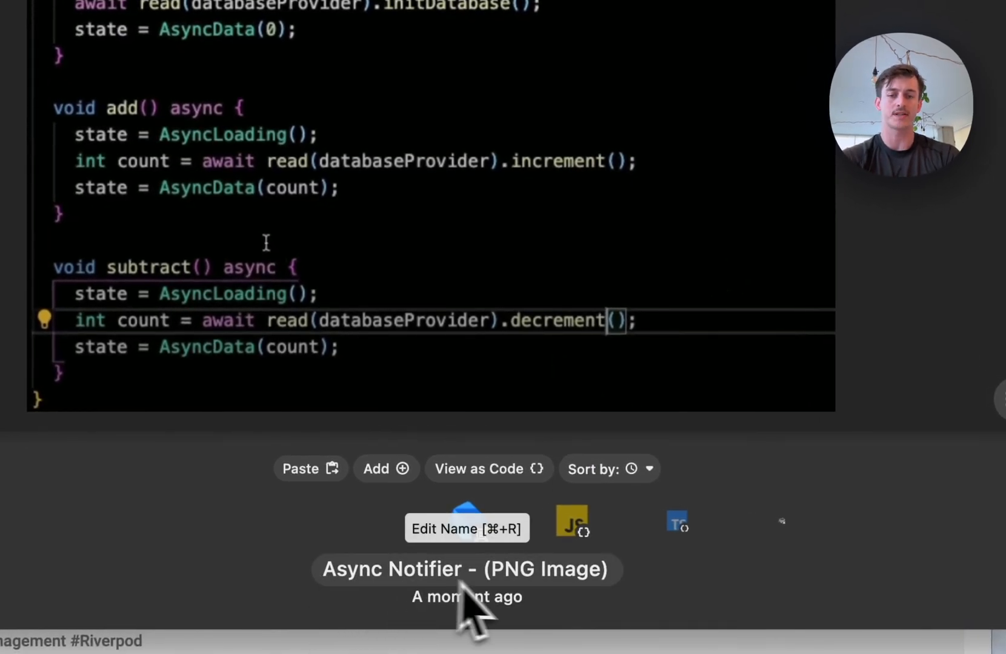
{"action": "mouse_move", "coordinate": [821, 616]}
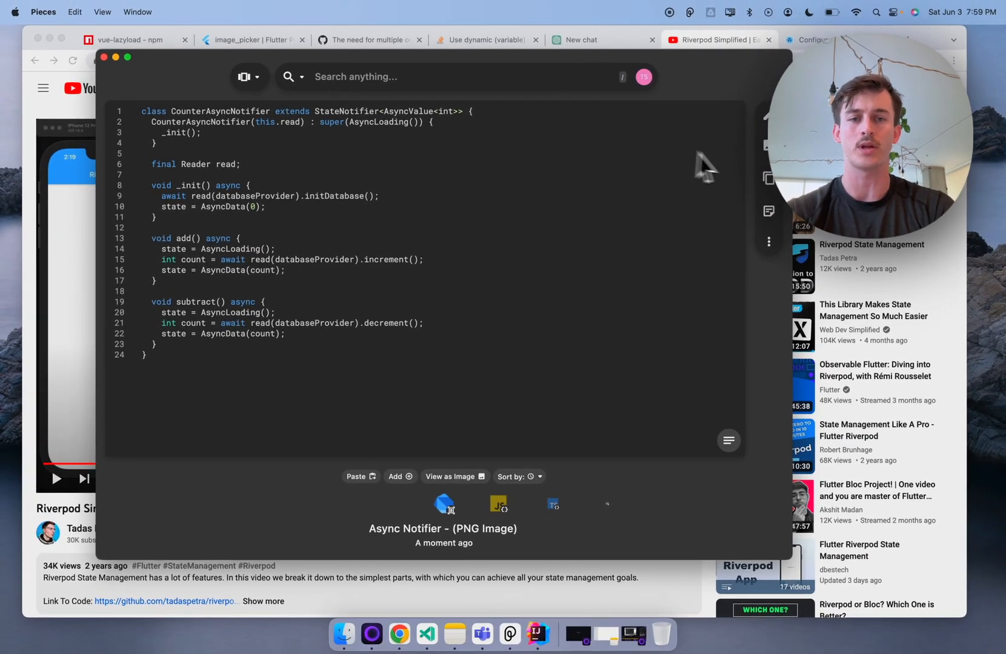
{"action": "mouse_move", "coordinate": [769, 178]}
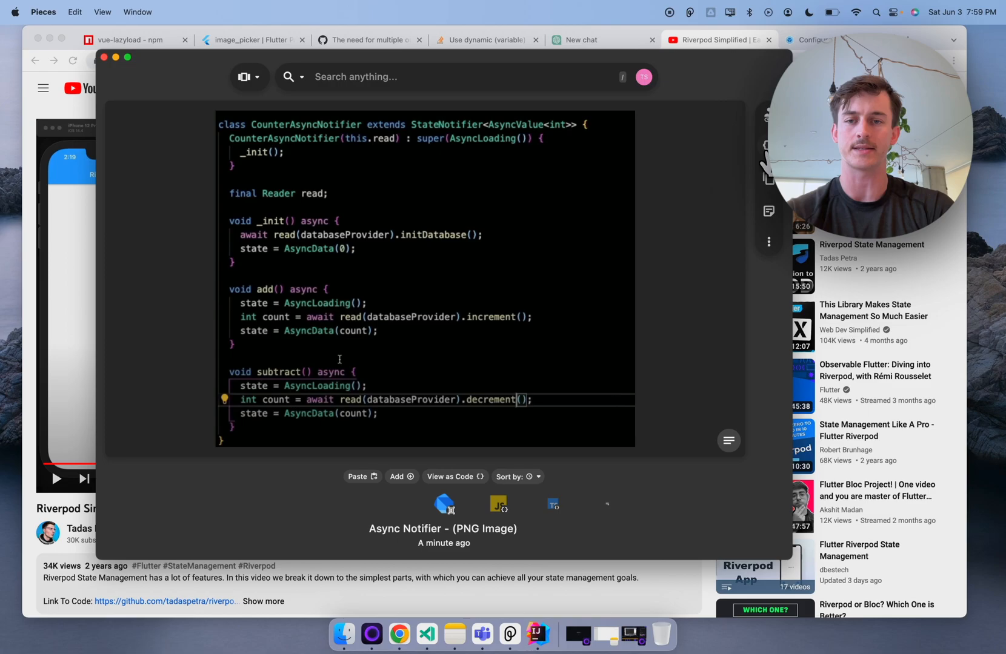
Step: Show the Async Notifier PNG snippet as extracted code with its description, tags and links
{"action": "left_click", "coordinate": [728, 441]}
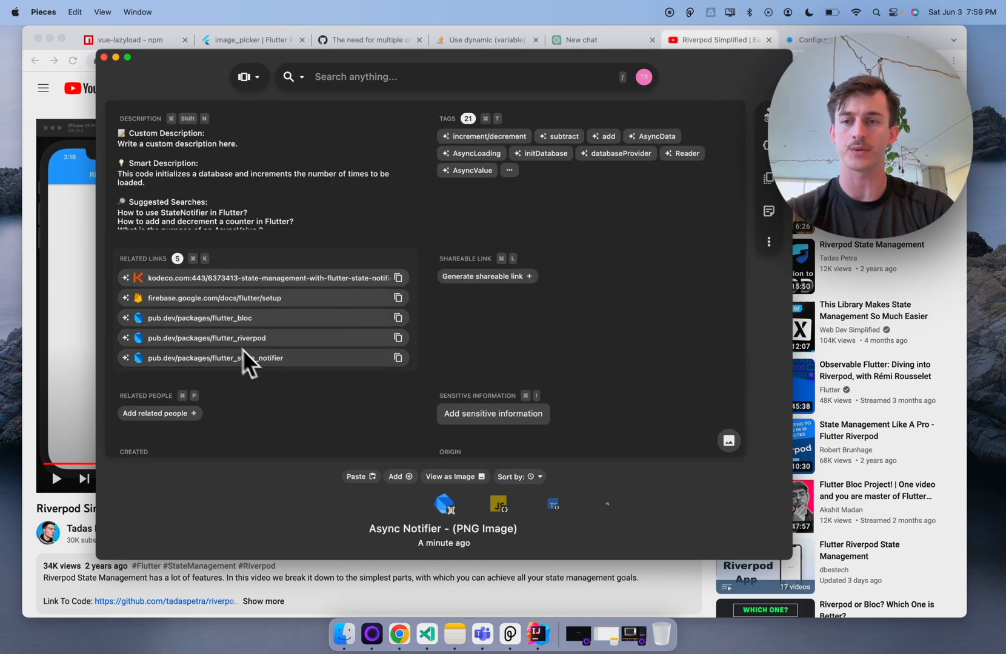
{"action": "mouse_move", "coordinate": [617, 241]}
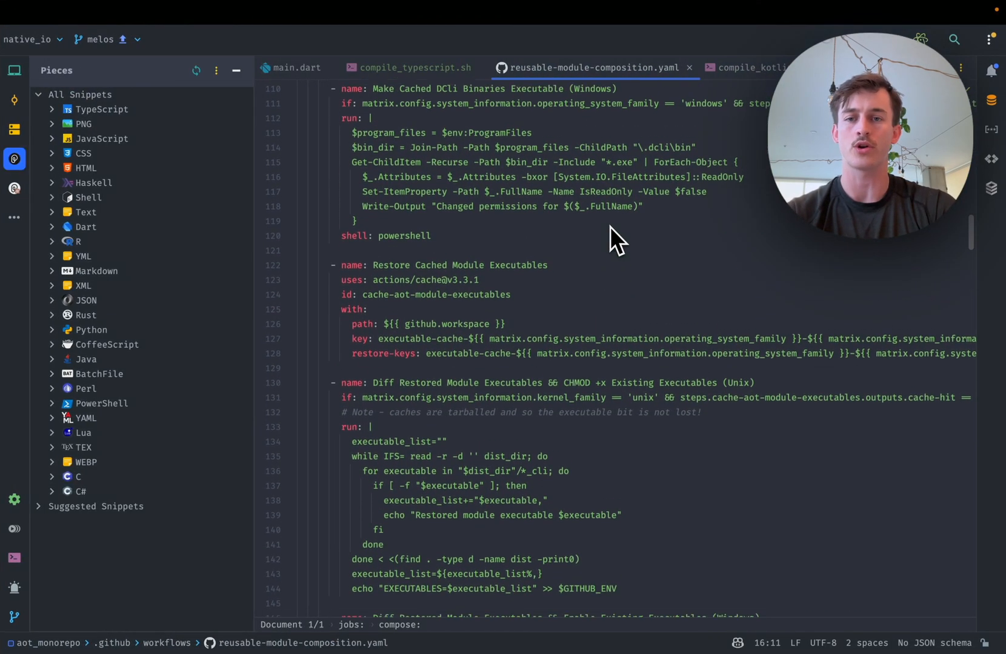
Step: Scroll the reusable-module-composition YAML workflow beside the Pieces snippet tree
{"action": "scroll", "scroll_direction": "down", "scroll_amount": 3}
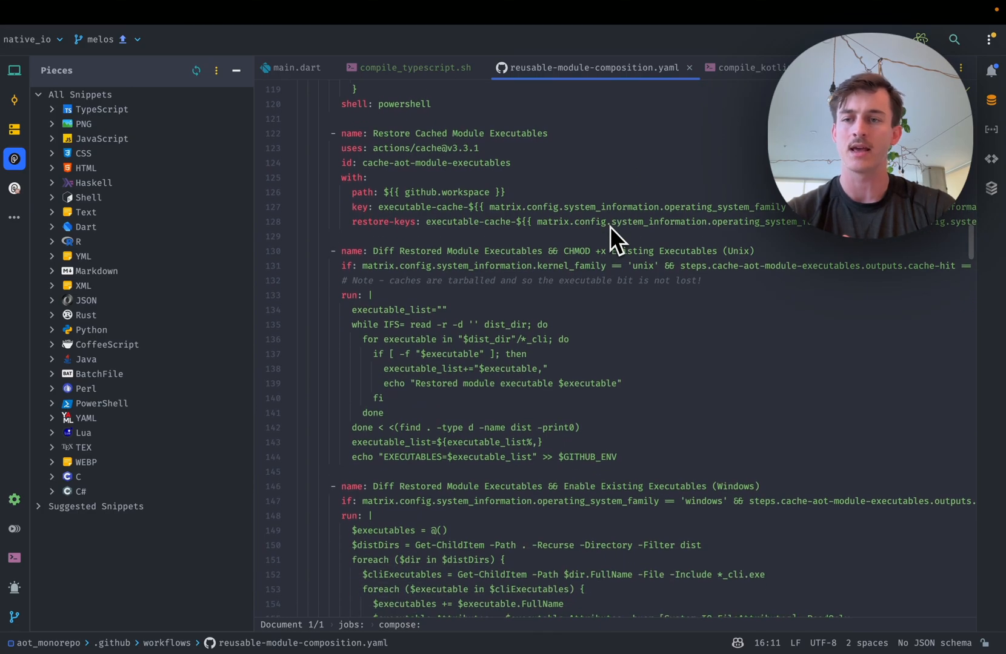
{"action": "mouse_move", "coordinate": [554, 212]}
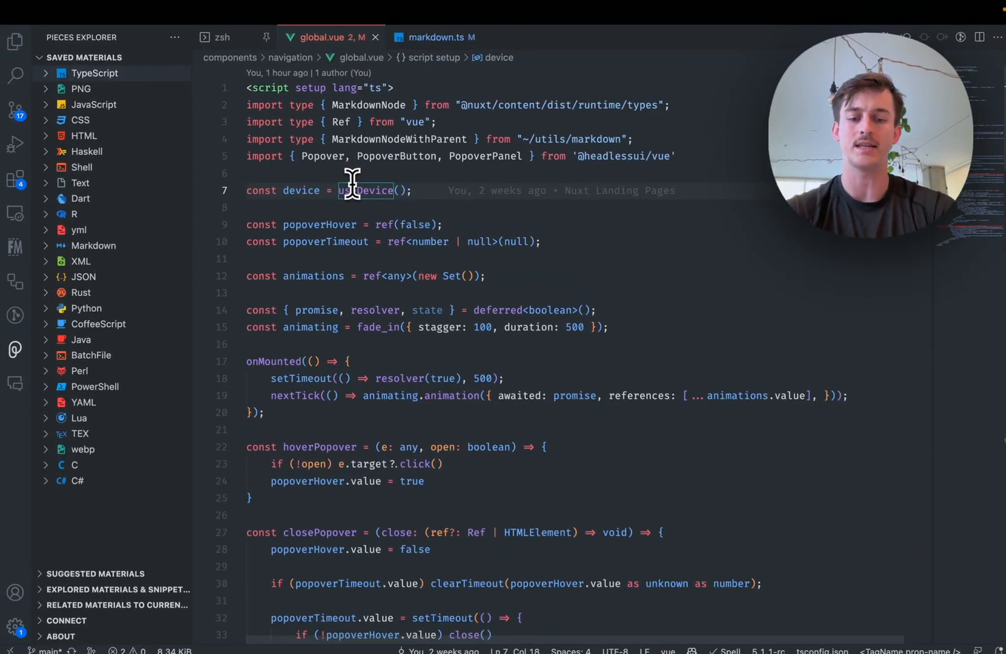
Step: Use the VS Code command palette to reveal the Pieces Saved Materials explorer by language
{"action": "key", "text": "cmd+shift+p"}
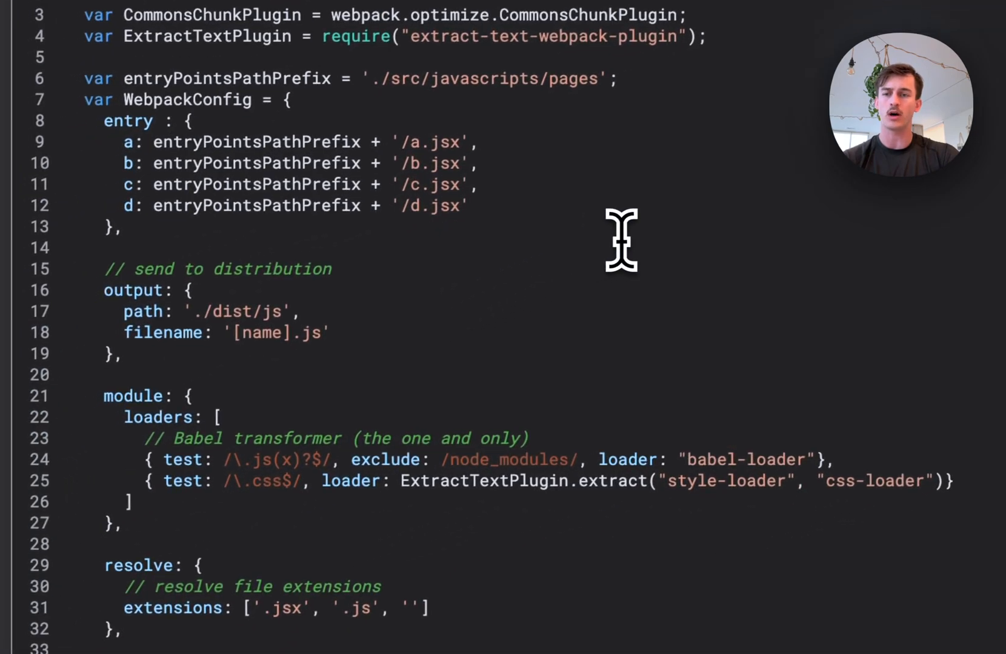
Step: Select the Webpack Configuration for Multiple Entry Points snippet and bring up its transform prompt
{"action": "left_click", "coordinate": [90, 244]}
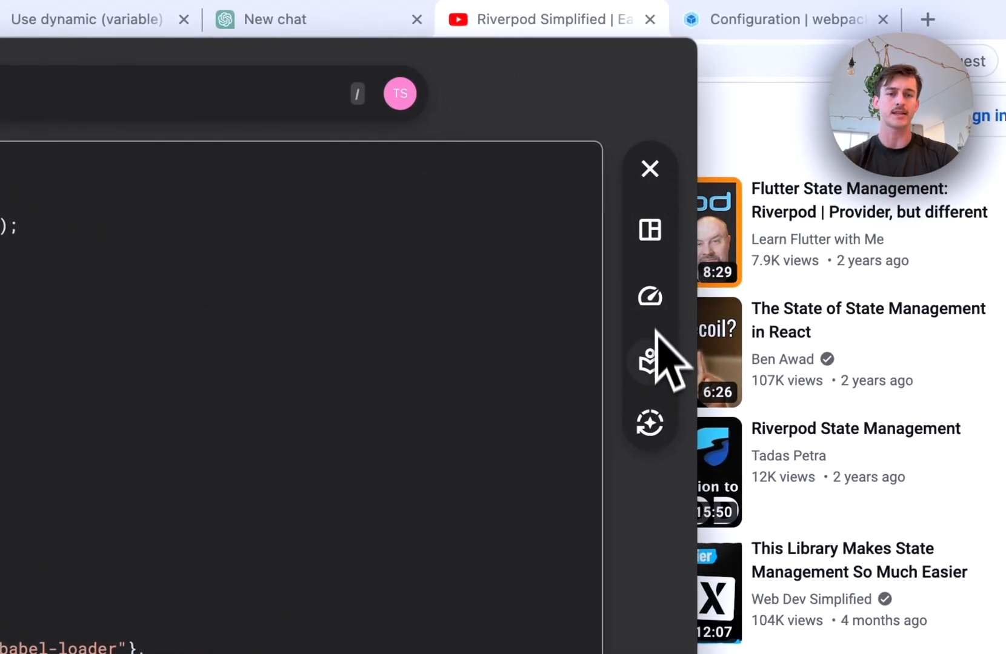
{"action": "mouse_move", "coordinate": [649, 229]}
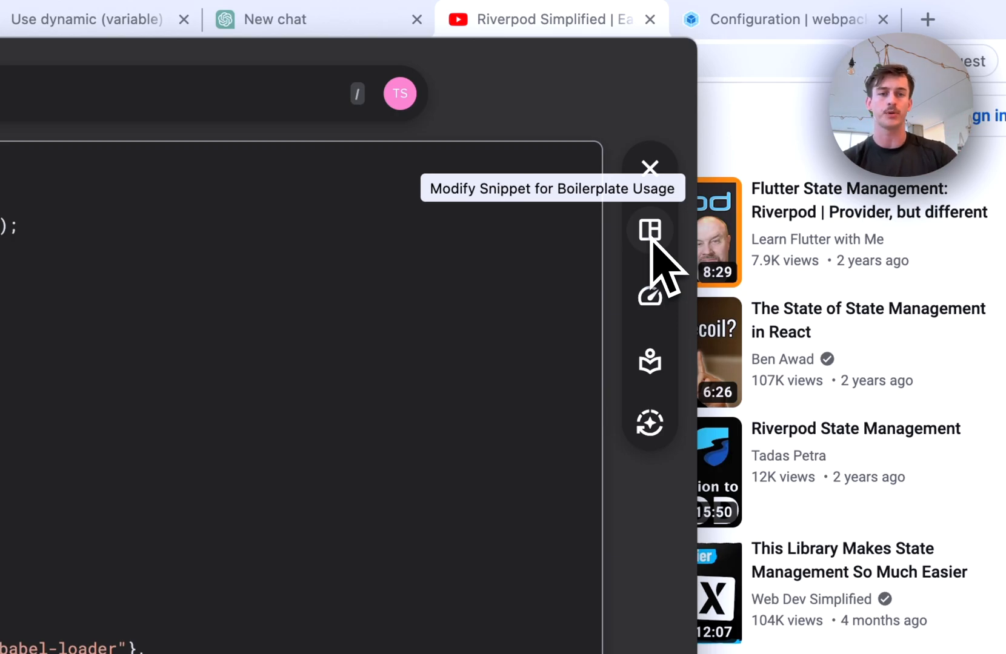
{"action": "mouse_move", "coordinate": [650, 295]}
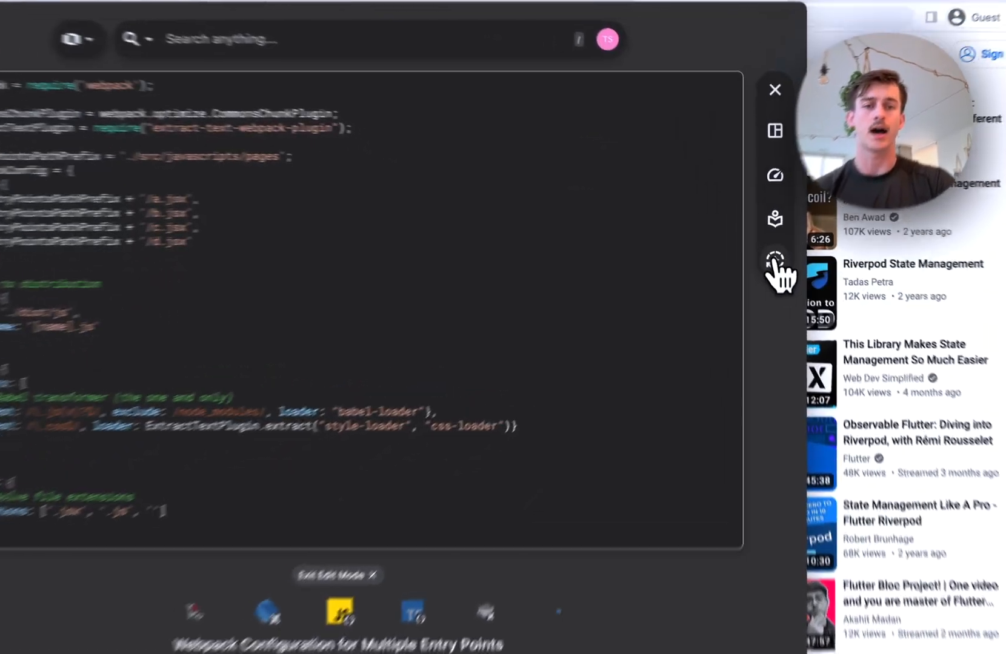
{"action": "left_click", "coordinate": [775, 261]}
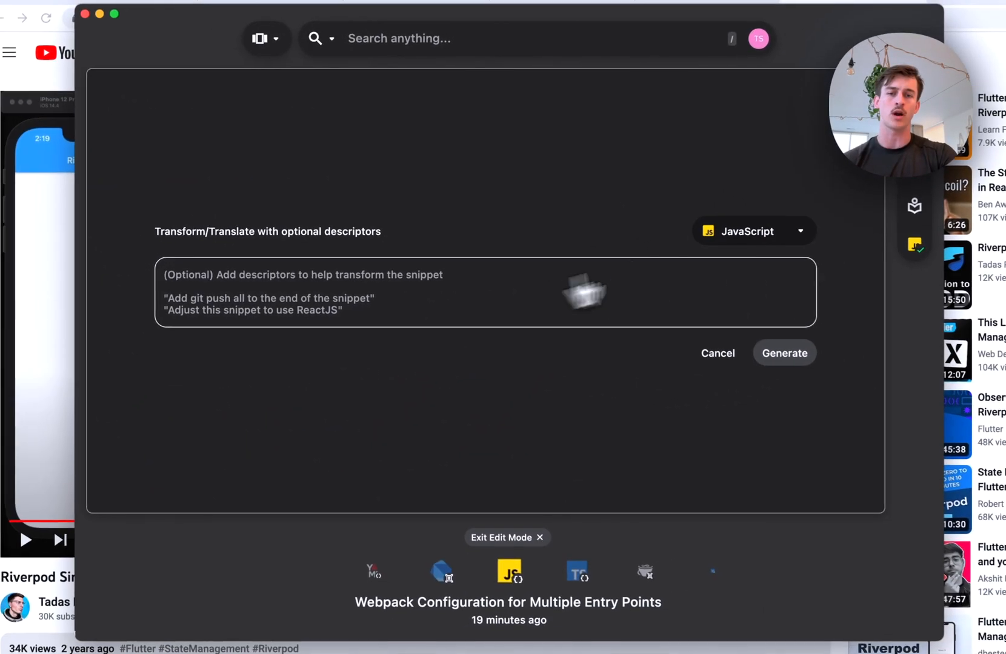
Step: Cancel the Transform/Translate dialog so the Webpack snippet stays as it was
{"action": "left_click", "coordinate": [798, 231]}
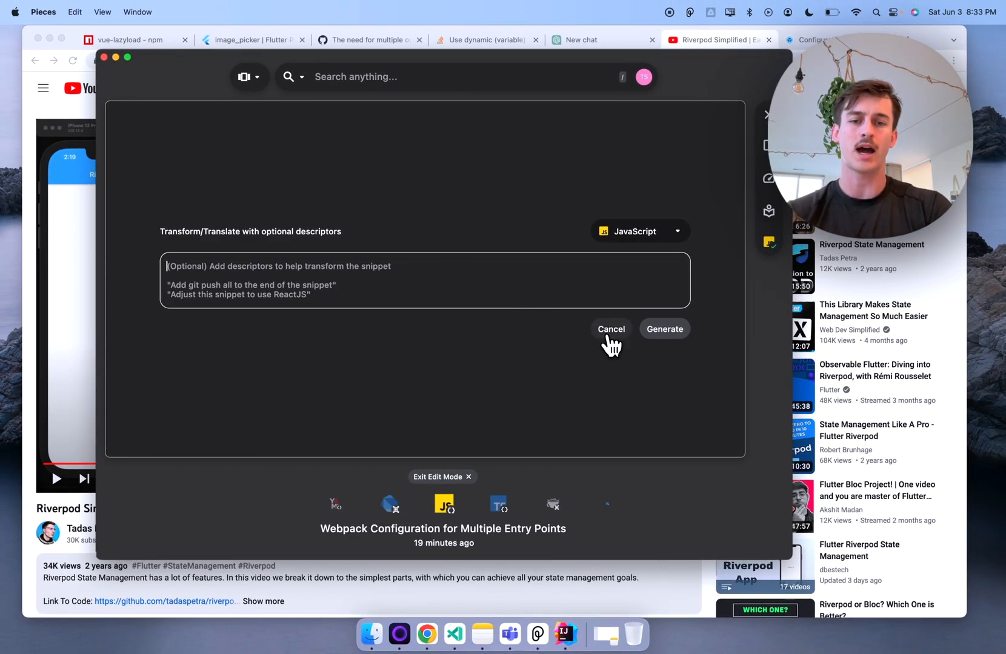
{"action": "left_click", "coordinate": [609, 330]}
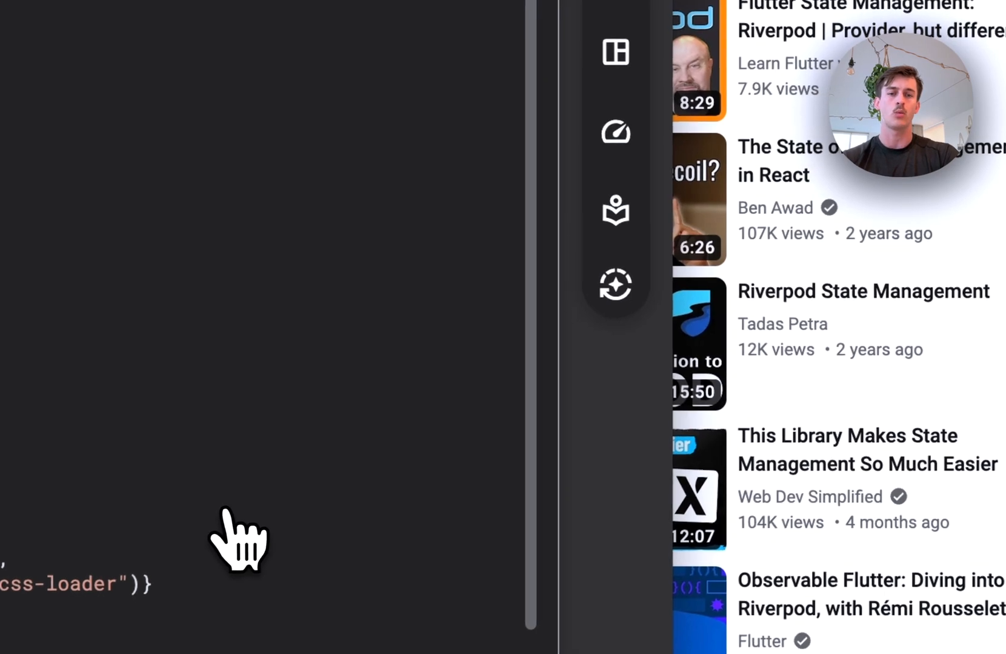
{"action": "mouse_move", "coordinate": [614, 209]}
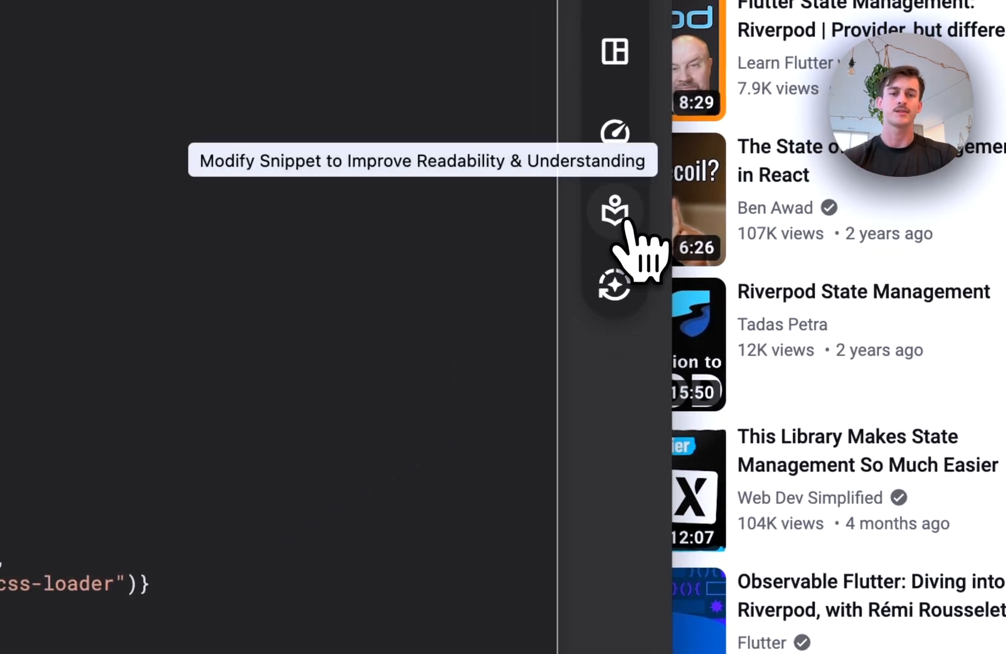
Step: Apply 'Modify Snippet to Improve Readability' so explanatory comments appear throughout the Webpack config
{"action": "left_click", "coordinate": [614, 210]}
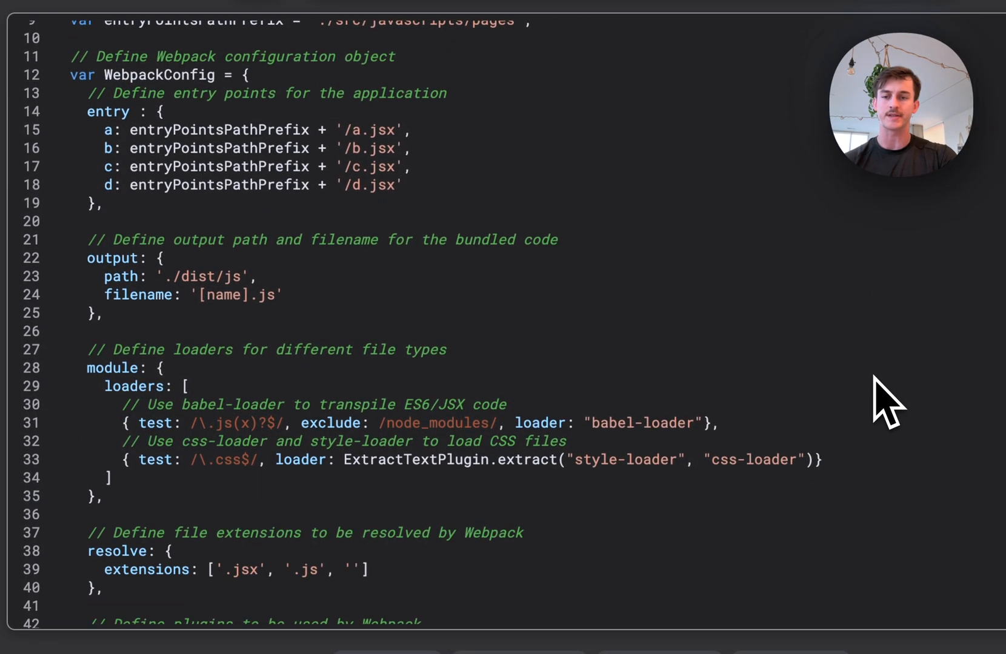
{"action": "scroll", "scroll_direction": "down", "scroll_amount": 3}
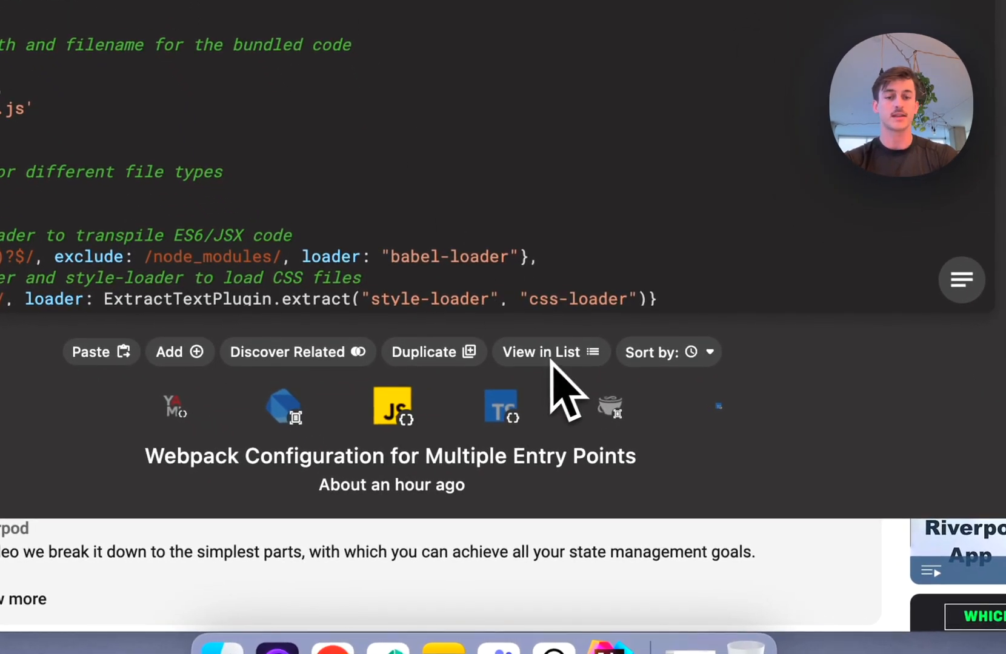
Step: Switch to list view and expand All Context for the Webpack snippet's description and searches
{"action": "left_click", "coordinate": [550, 351]}
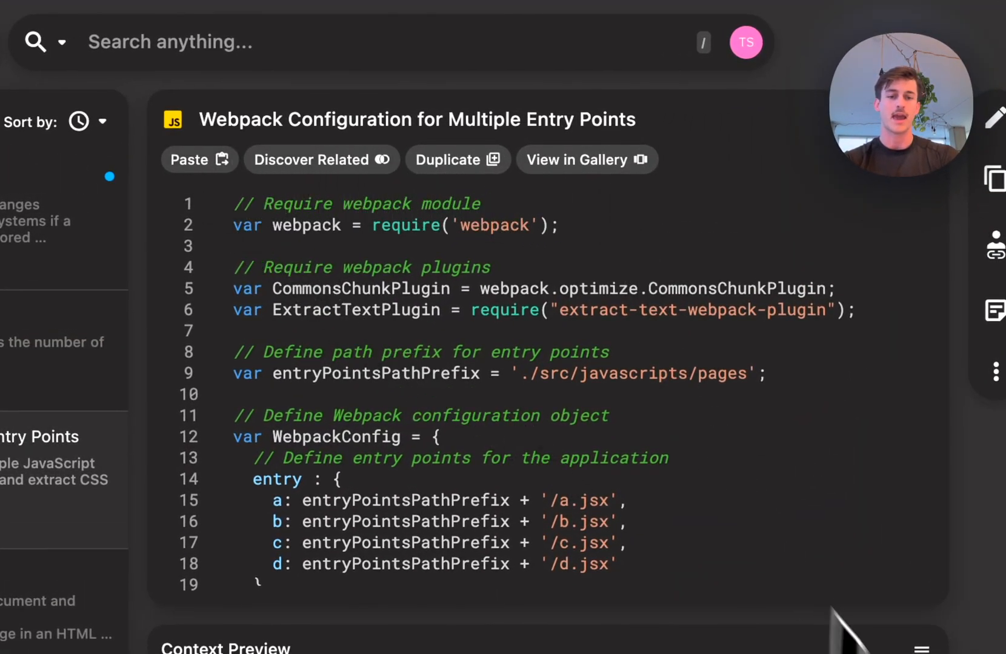
{"action": "scroll", "scroll_direction": "down", "scroll_amount": 3}
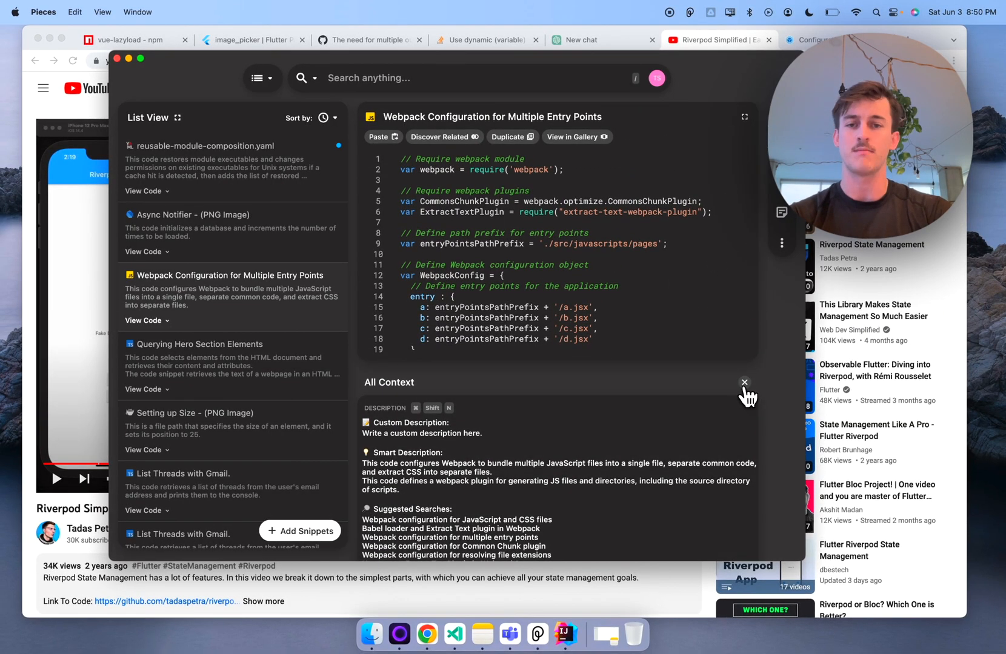
Step: Collapse All Context, switch the view back to Gallery and hide the Metrics overlay
{"action": "left_click", "coordinate": [744, 383]}
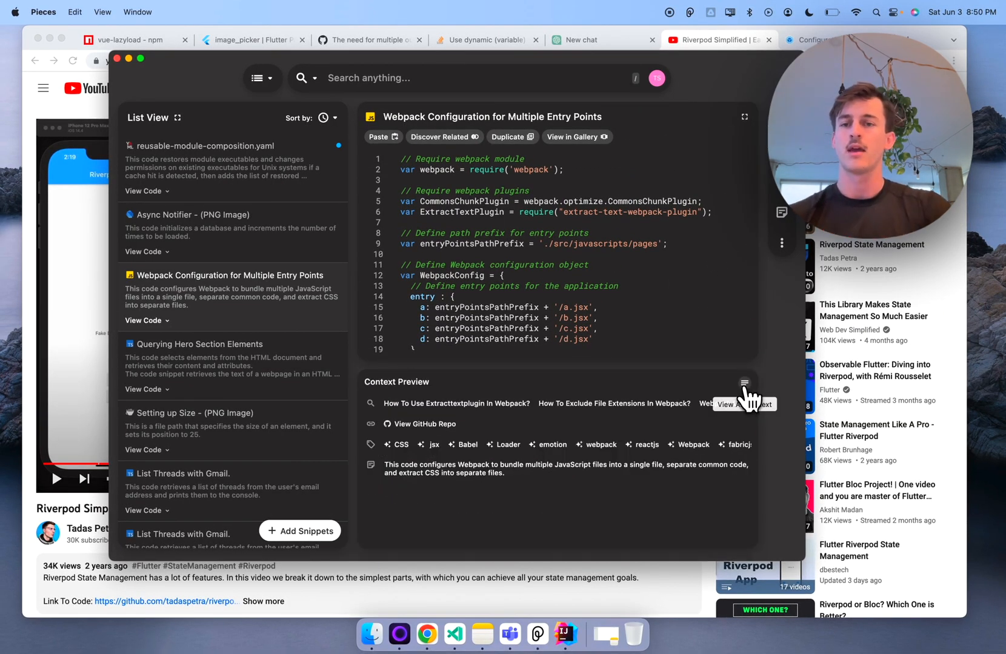
{"action": "left_click", "coordinate": [325, 117]}
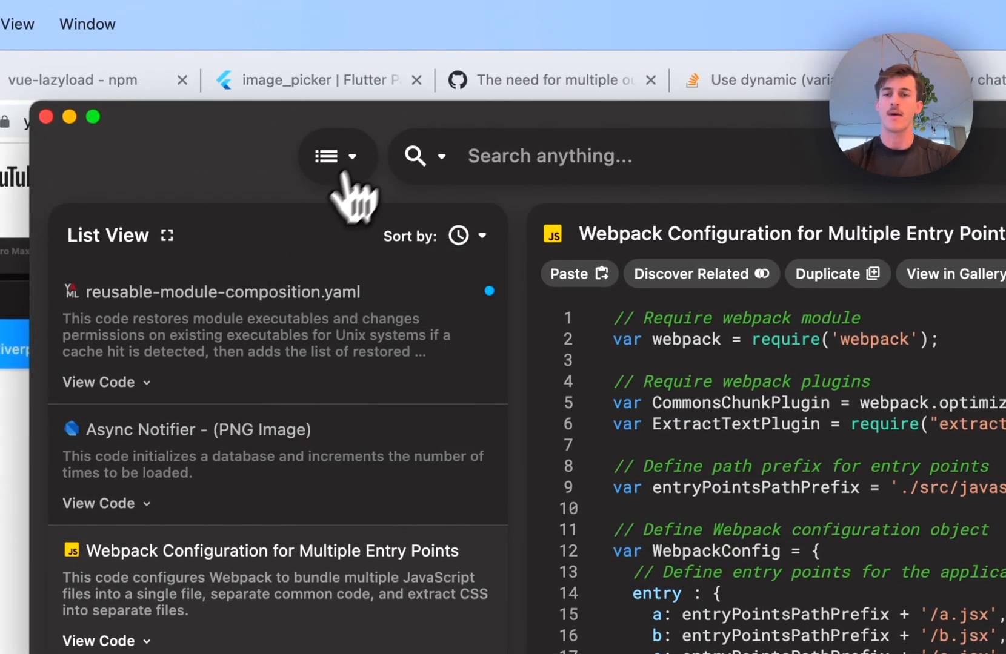
{"action": "left_click", "coordinate": [326, 156]}
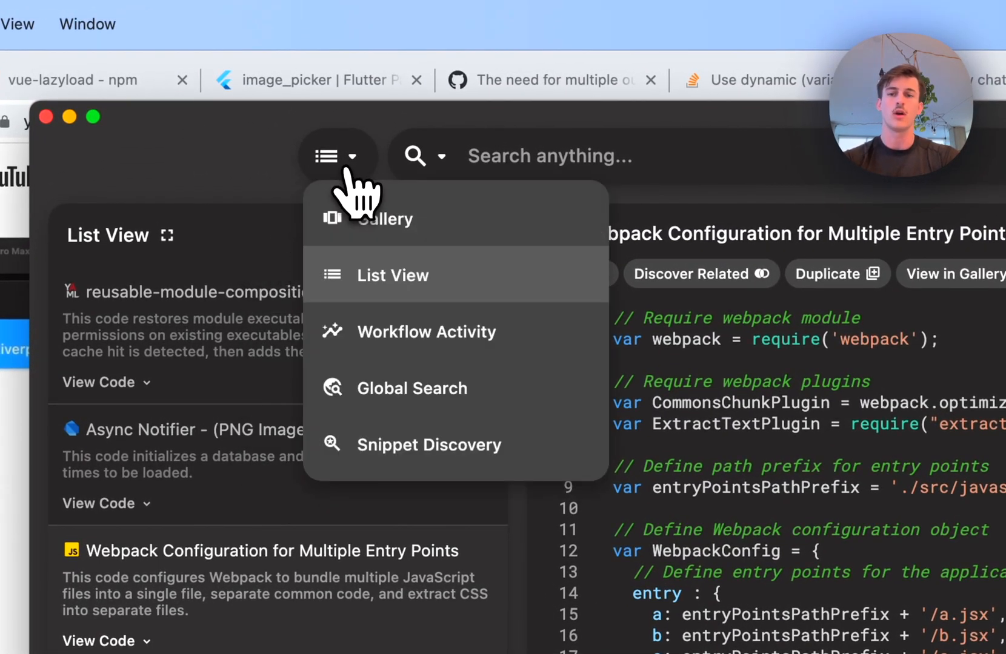
{"action": "mouse_move", "coordinate": [397, 405]}
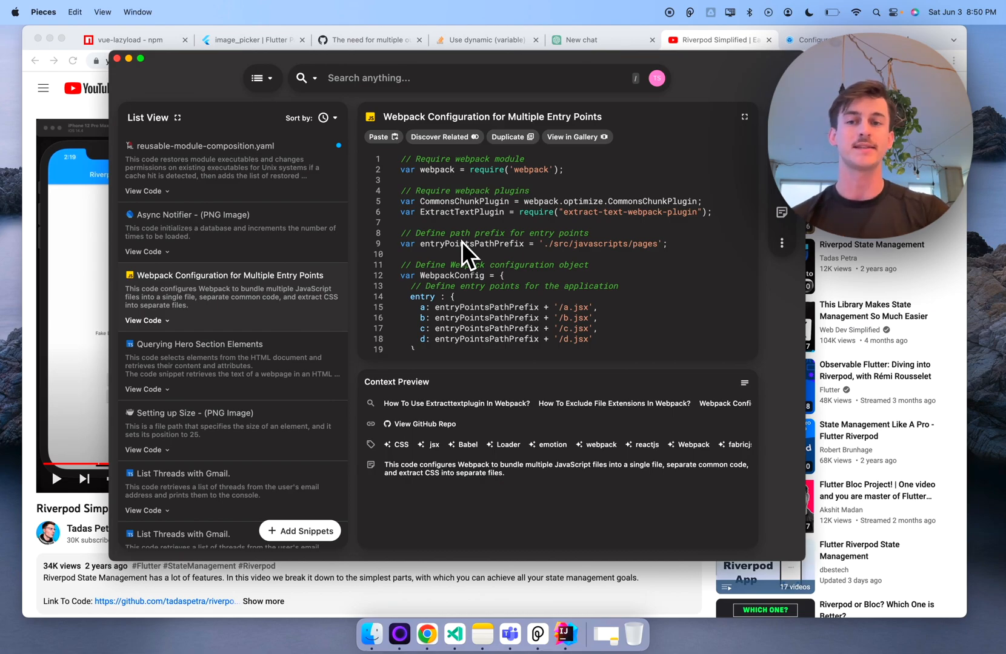
{"action": "left_click", "coordinate": [254, 77]}
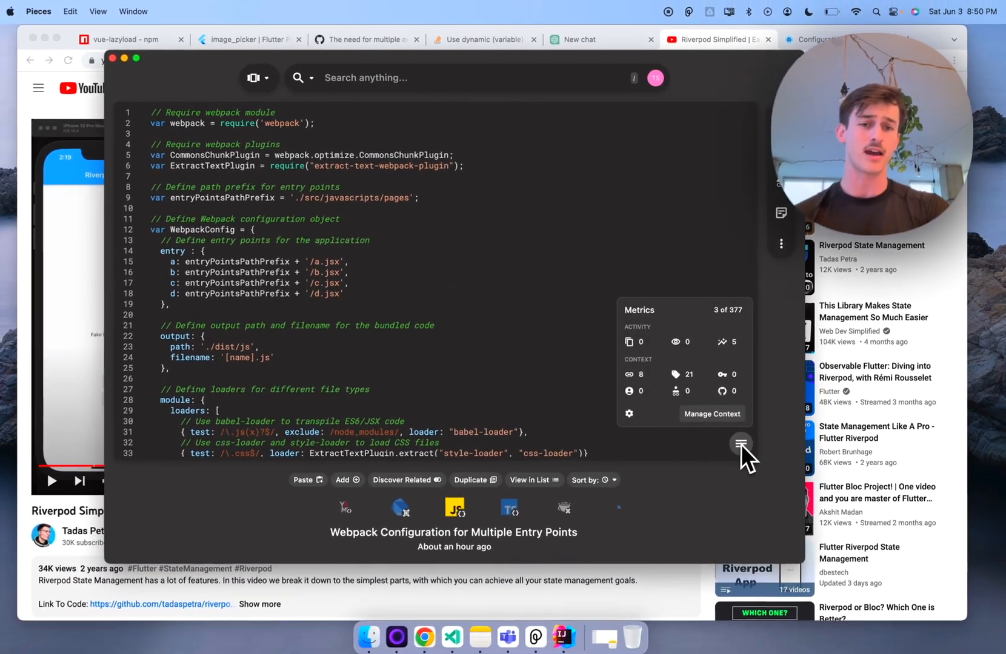
{"action": "mouse_move", "coordinate": [741, 442]}
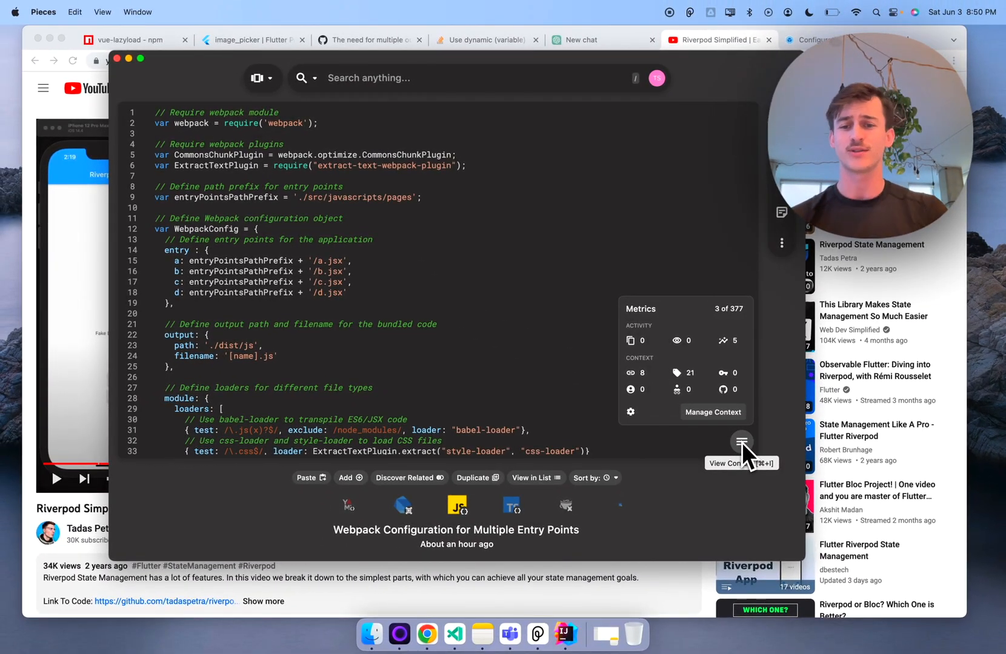
{"action": "left_click", "coordinate": [741, 441]}
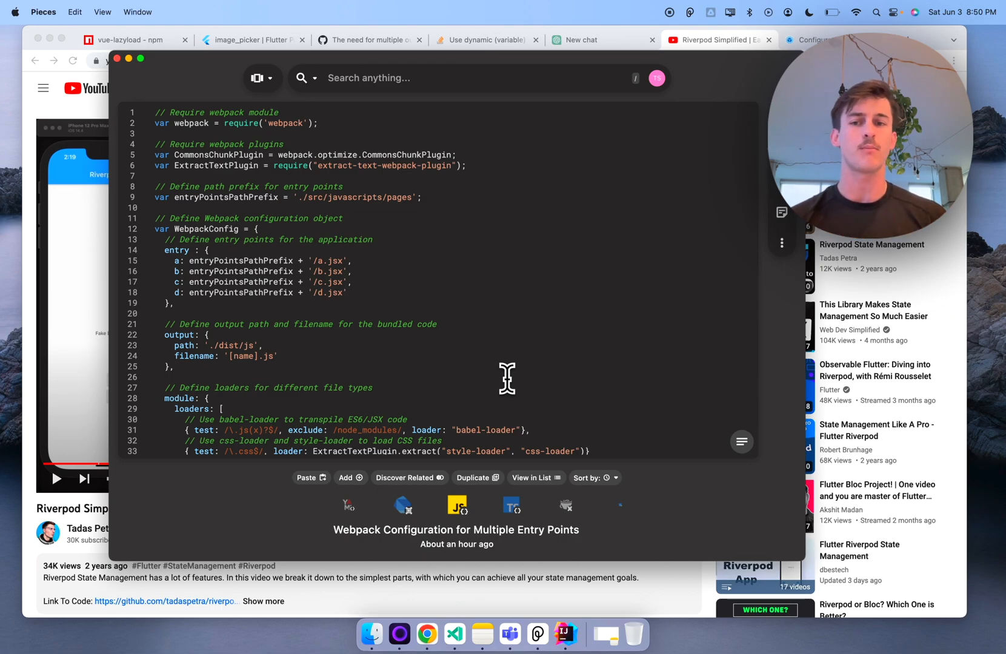